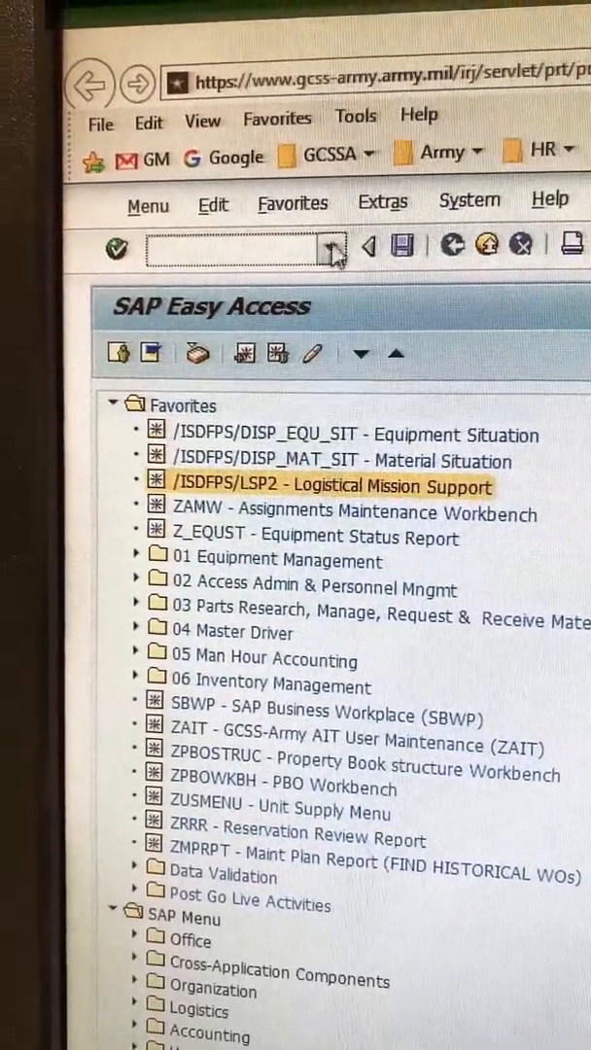
Step: Open Logistical Mission Support from Favorites and select the 0883 QM CO unit
click(339, 251)
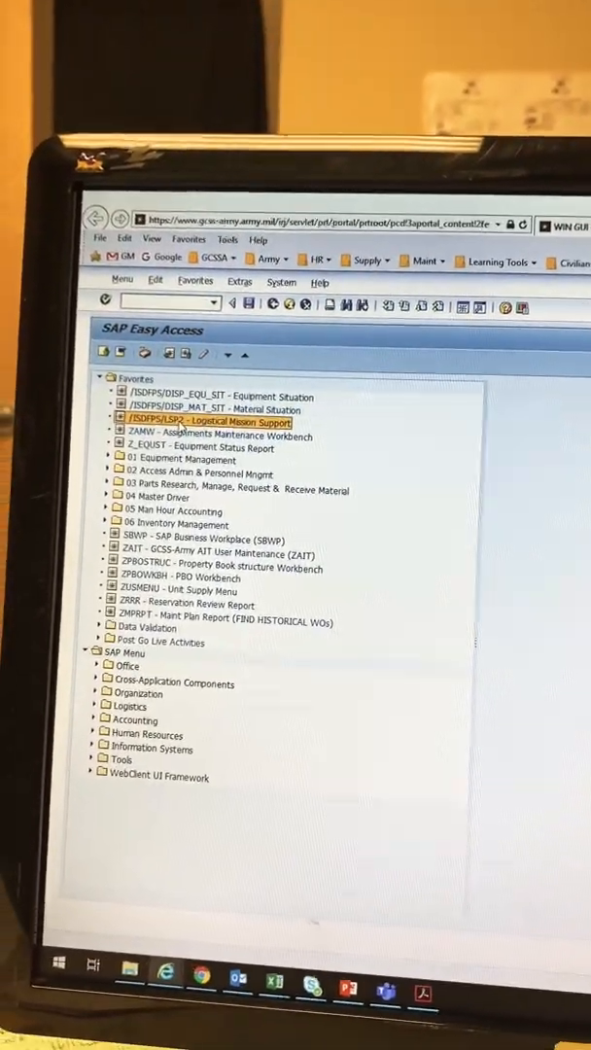
double_click(209, 422)
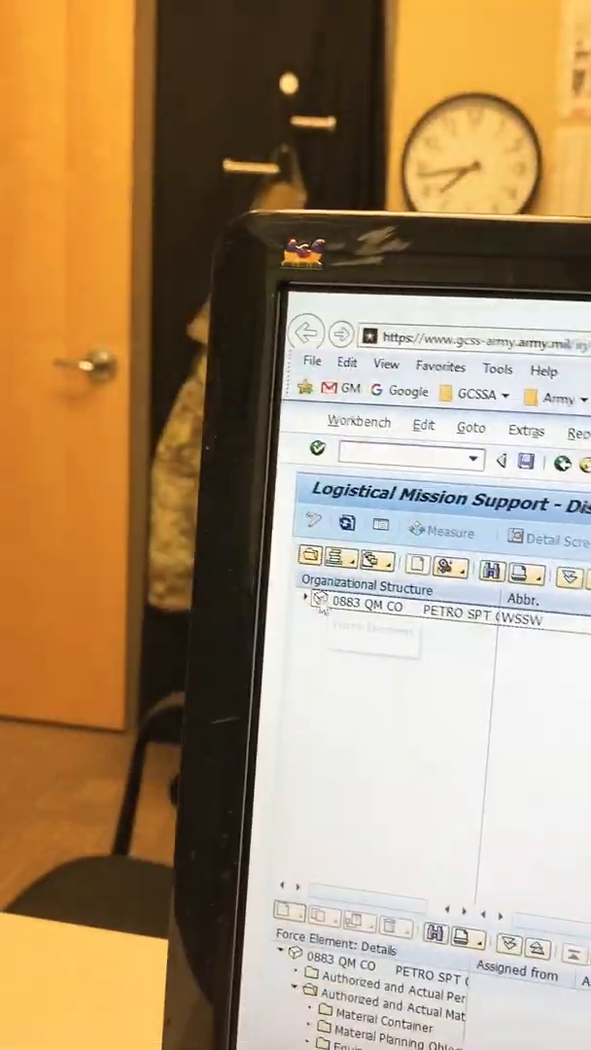
click(313, 627)
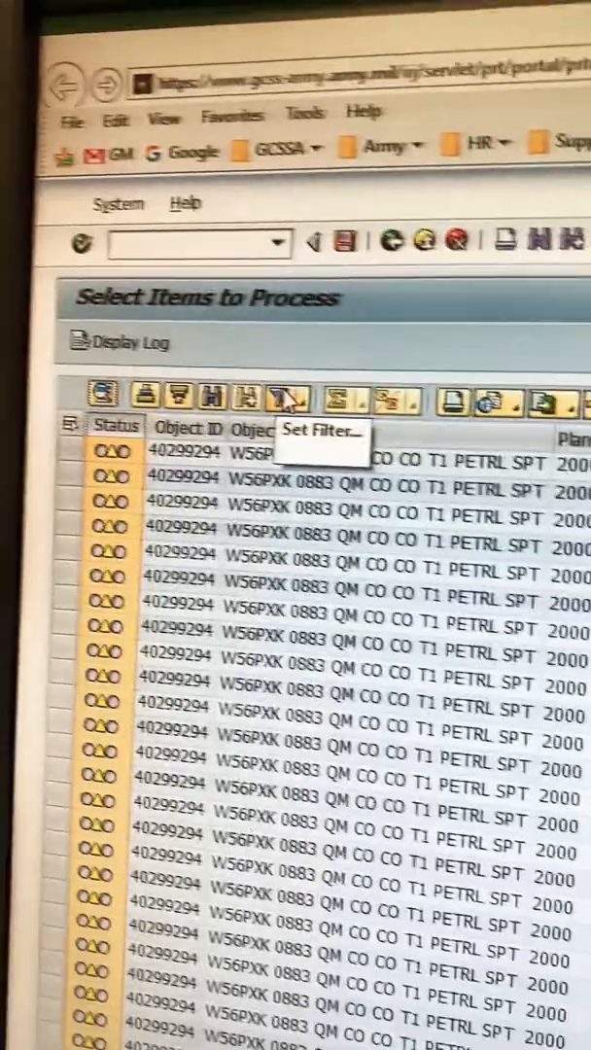
Step: Set a filter on the Select Items to Process list for object 40299294
click(284, 398)
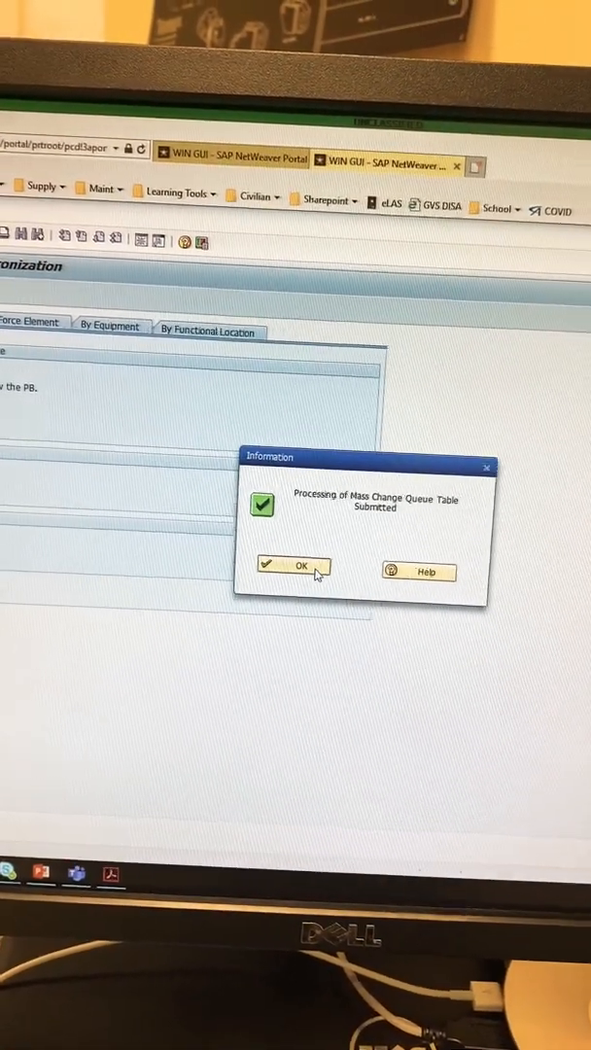
Step: Dismiss the submission notice and pick a Building Force Element from the suggestions
click(299, 567)
text(w)
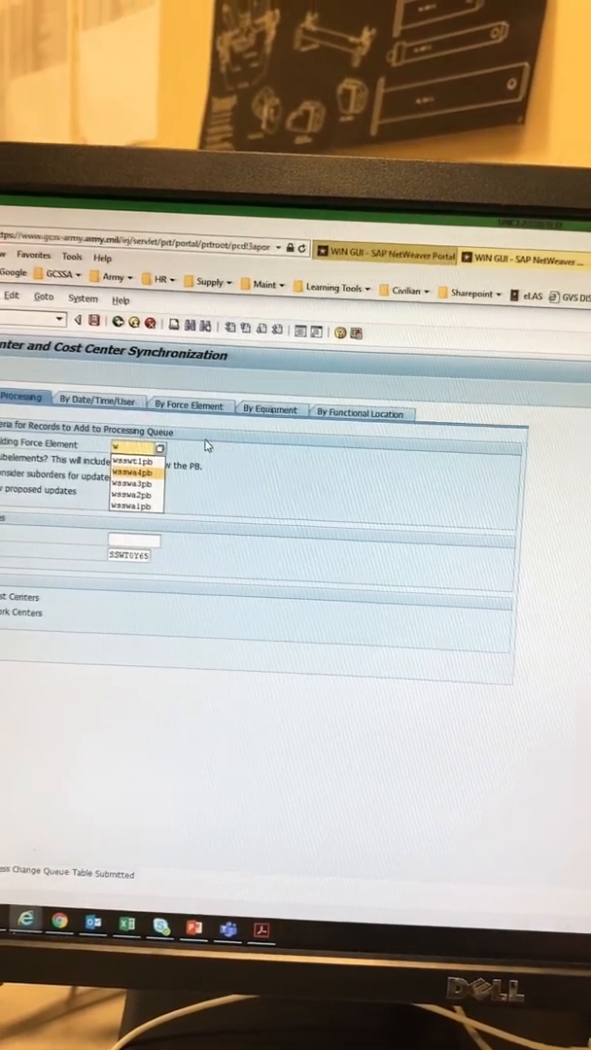
click(132, 475)
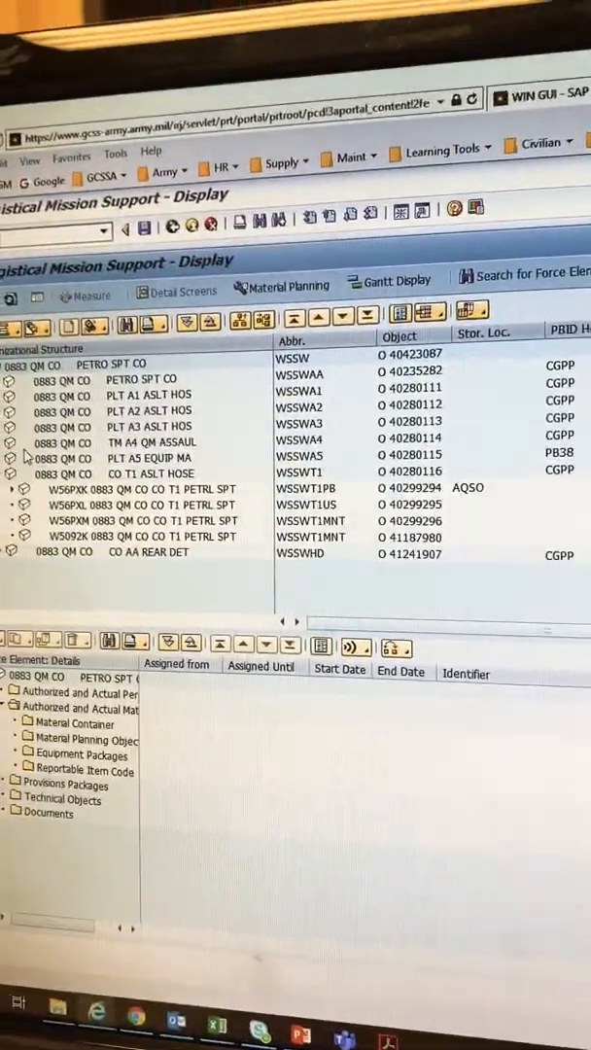
Step: Expand the 0883 QM CO structure to show its platoons and object numbers
click(12, 441)
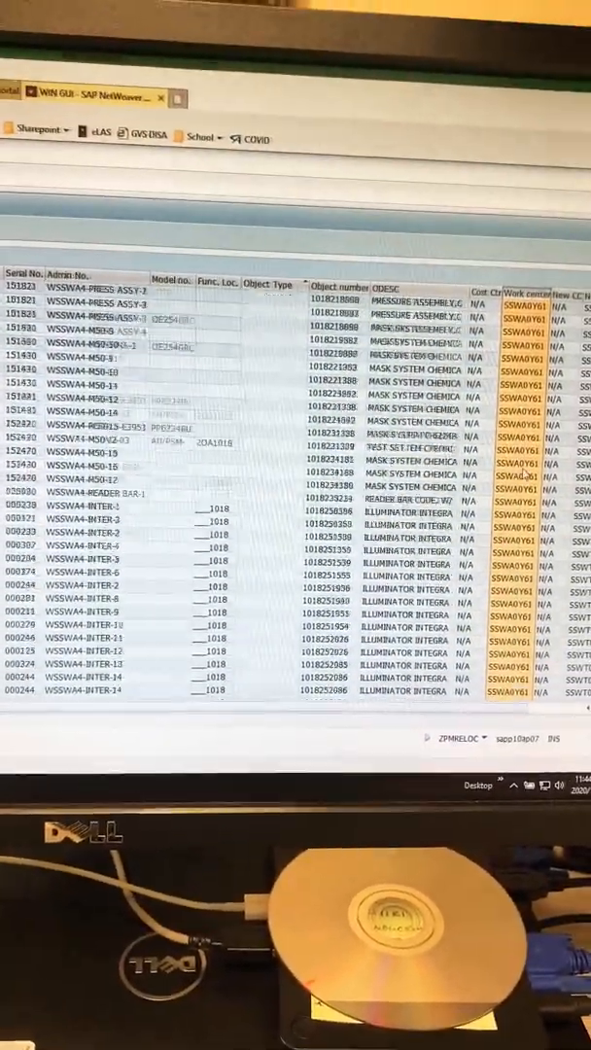
Step: Scroll the WSSWA4 equipment list to review the SSWA0Y61 work center column
scroll(down, 3)
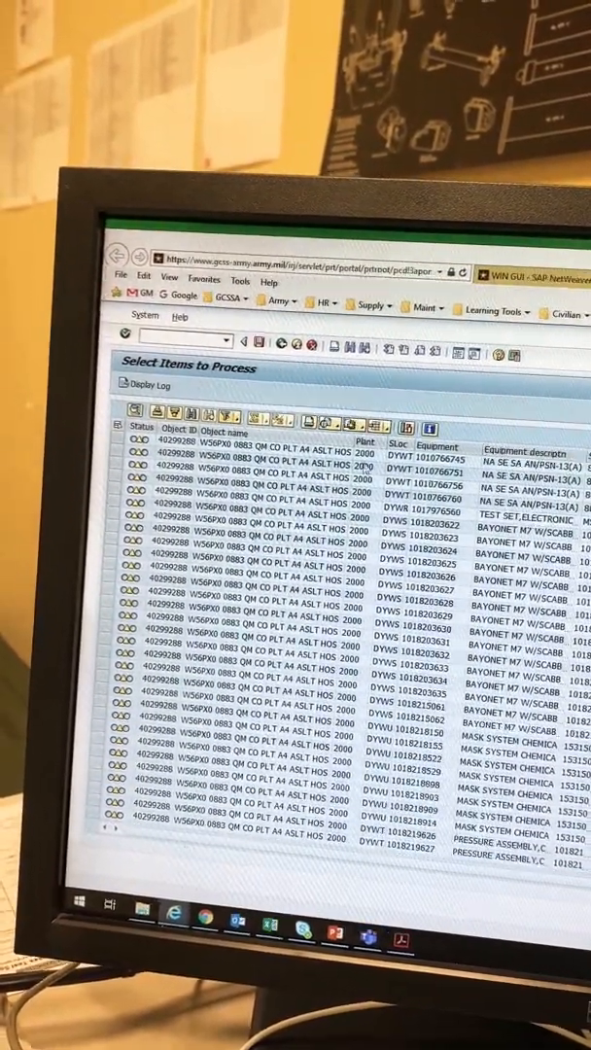
Step: Scroll through the A4 assault hose platoon equipment awaiting processing
scroll(down, 3)
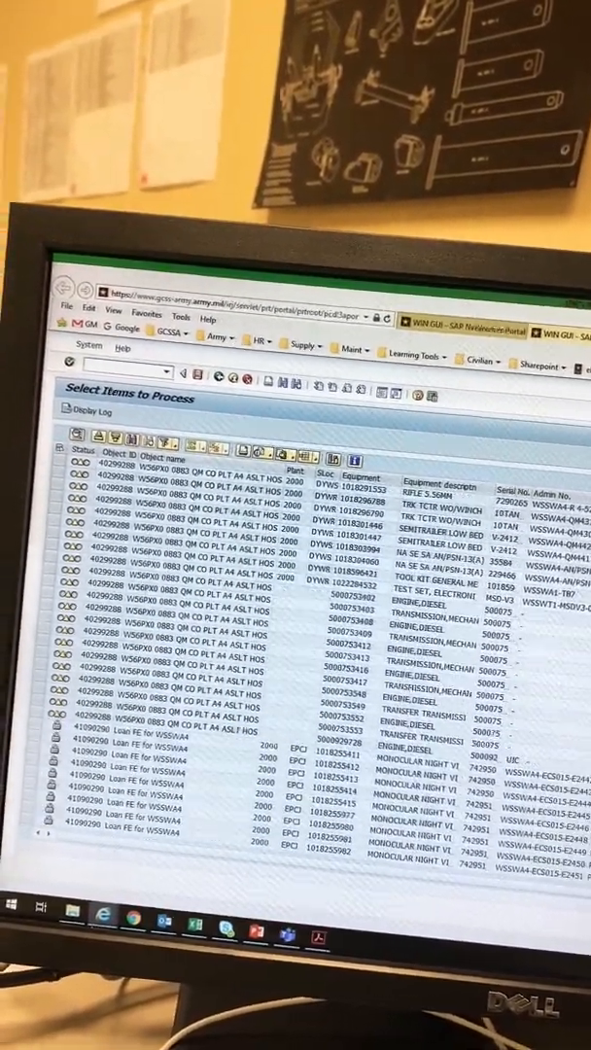
scroll(down, 3)
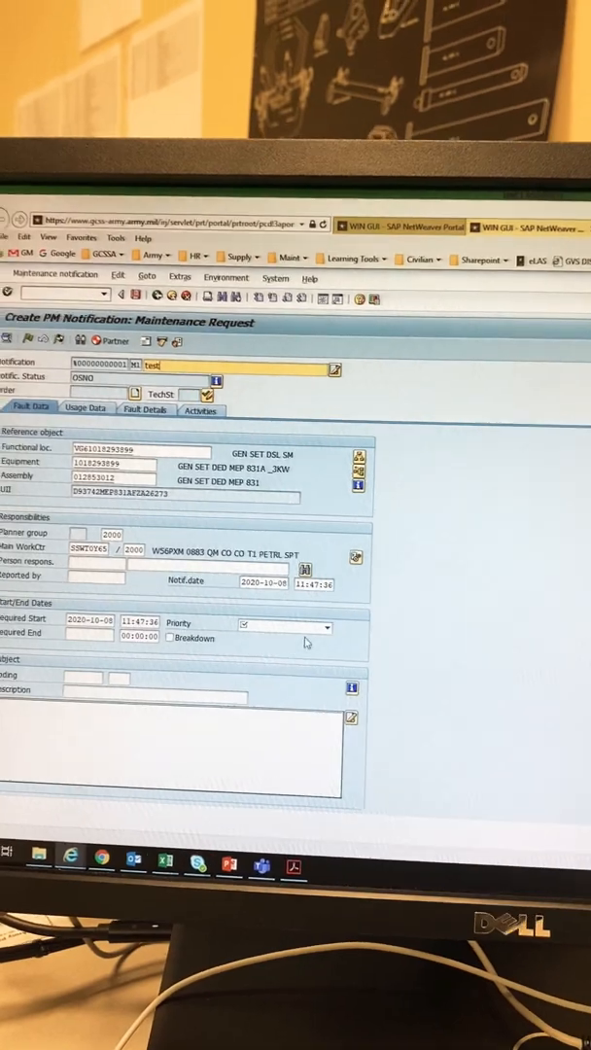
Step: Set the MEP 831A generator notification priority to 3 Low
click(331, 624)
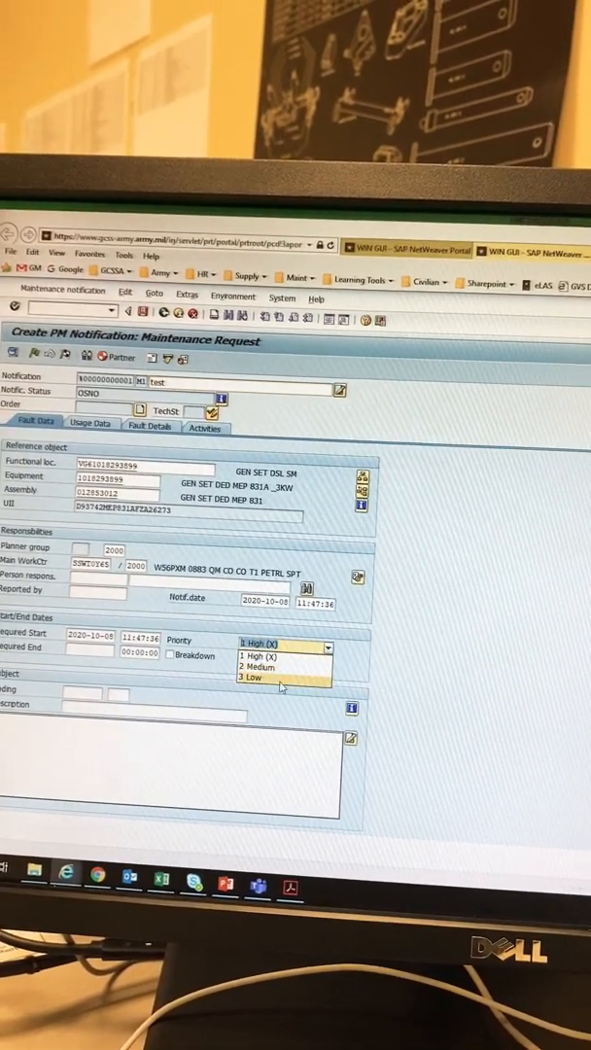
click(251, 679)
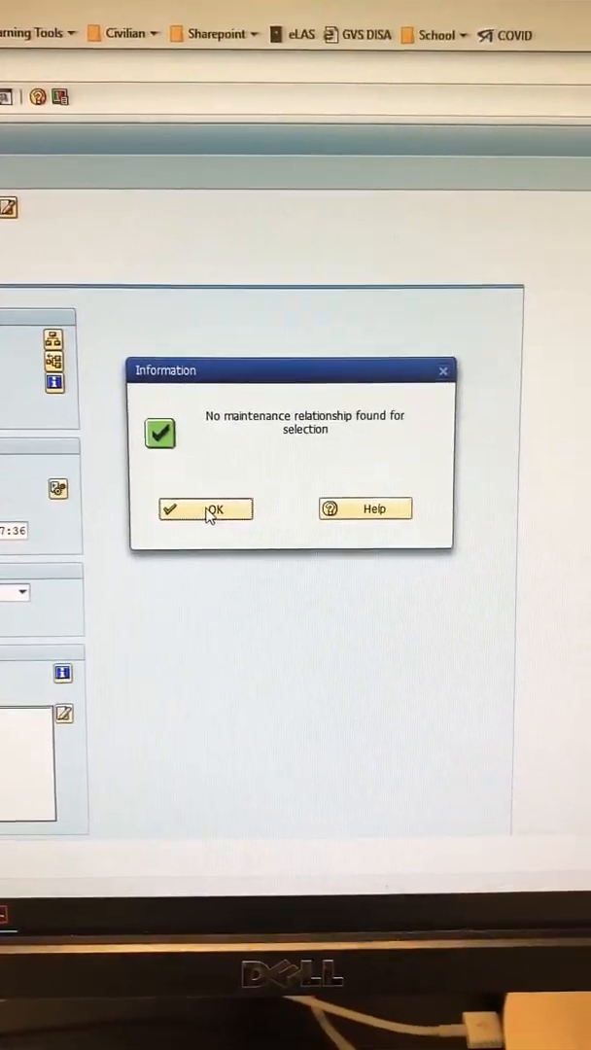
Step: Dismiss the 'No maintenance relationship found for selection' information dialog
click(205, 509)
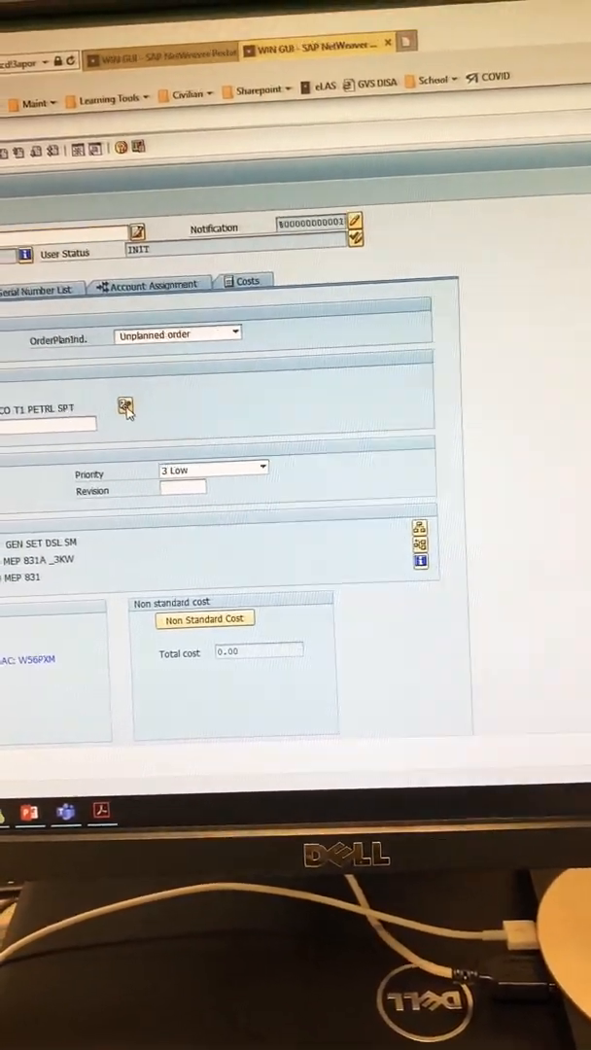
click(124, 405)
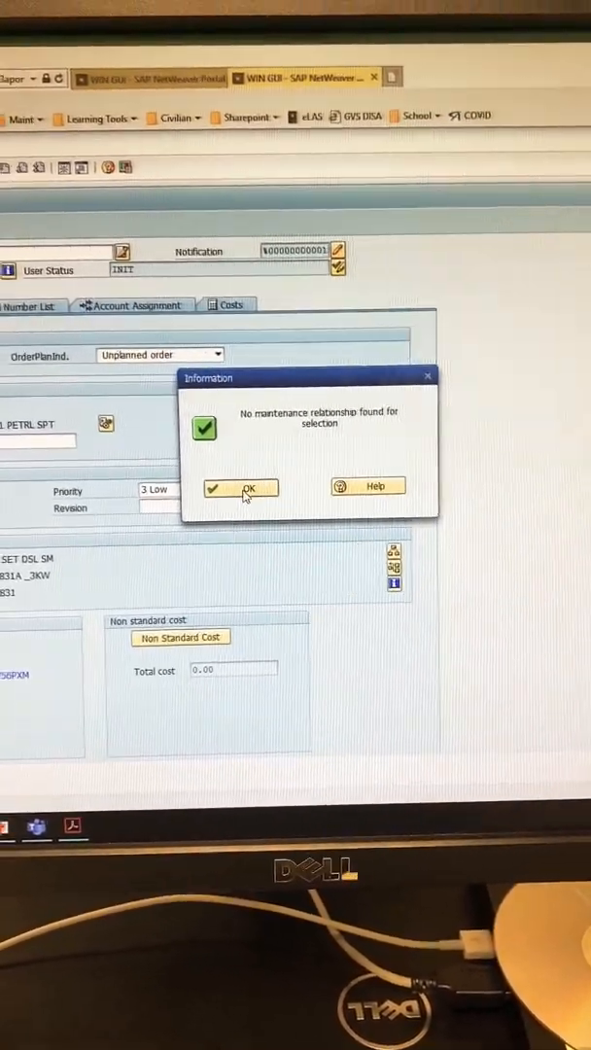
click(240, 487)
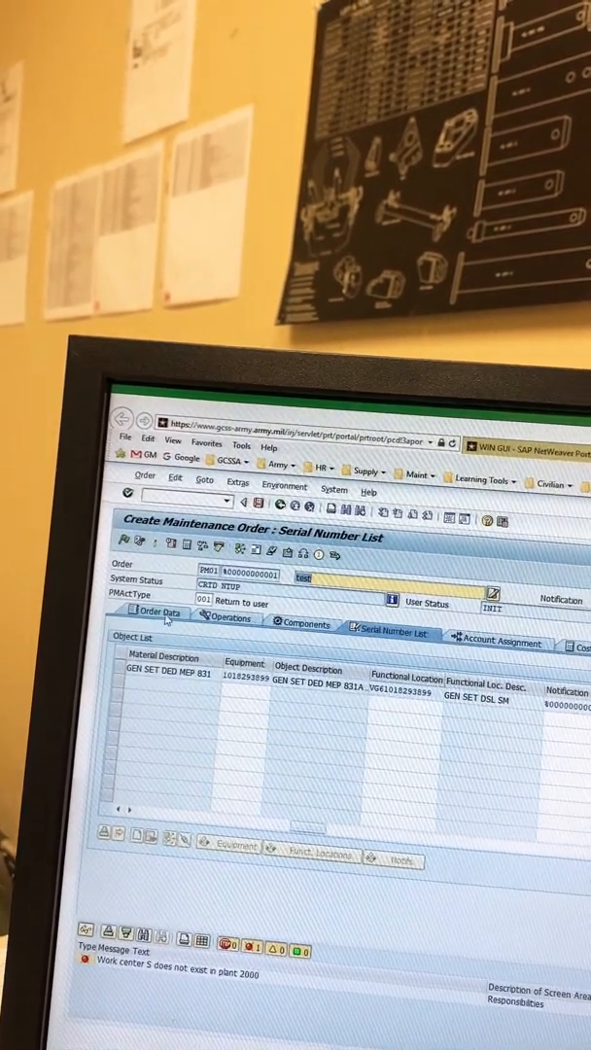
Step: Switch to Order Data to see the Main WorkCtr field and plant 2000 error
click(157, 612)
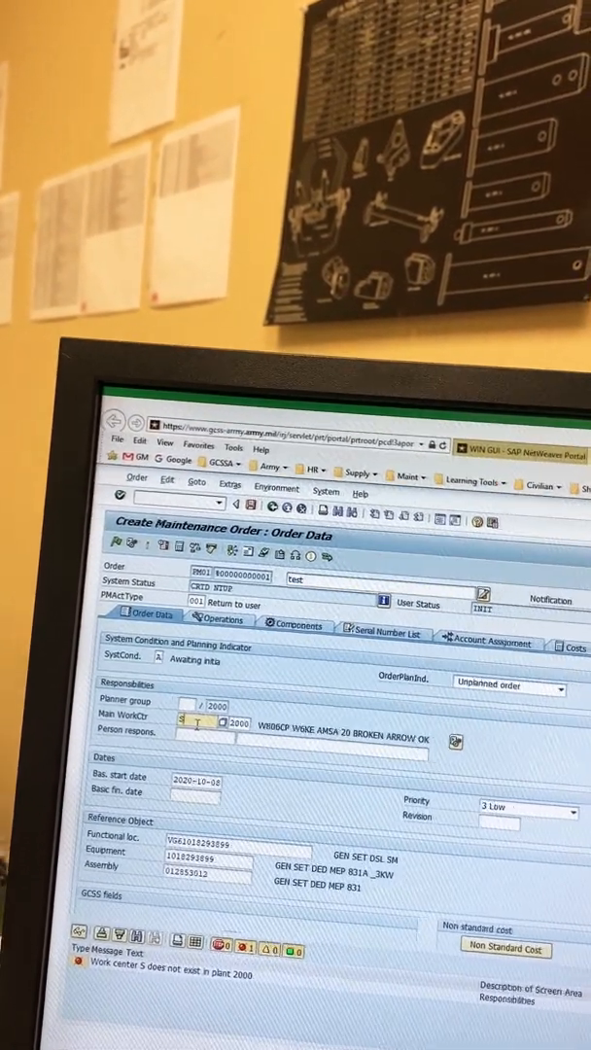